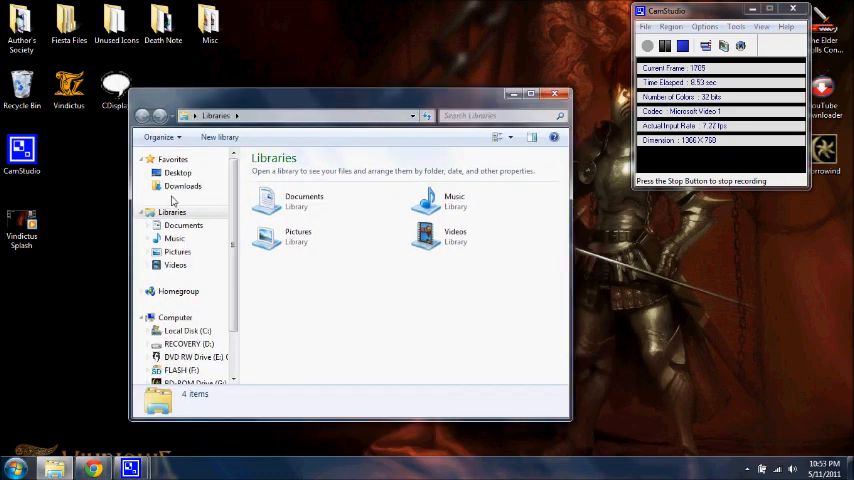
{"action": "mouse_move", "coordinate": [476, 264]}
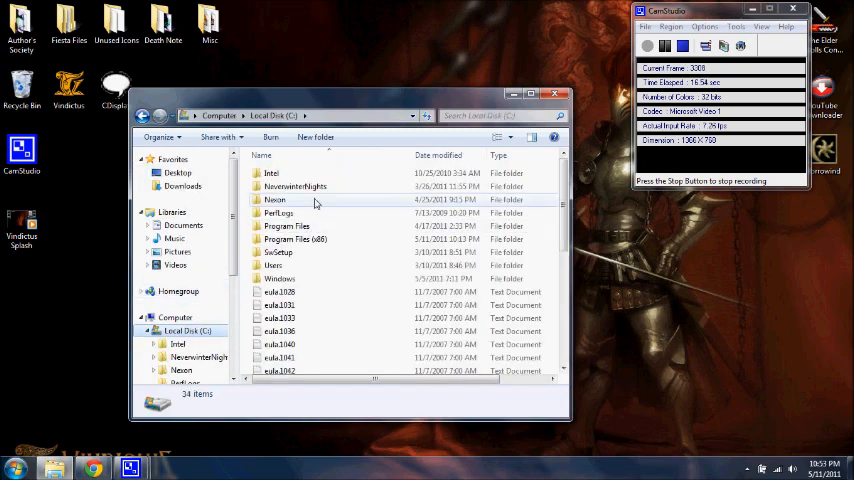
Browse into the Vindictus media folder and view the _vss_splash BMP image
{"action": "double_click", "coordinate": [274, 200]}
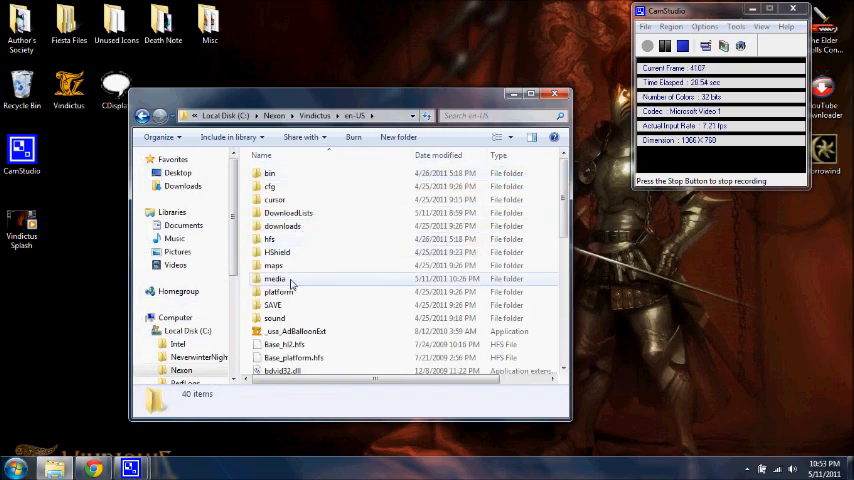
{"action": "double_click", "coordinate": [276, 278]}
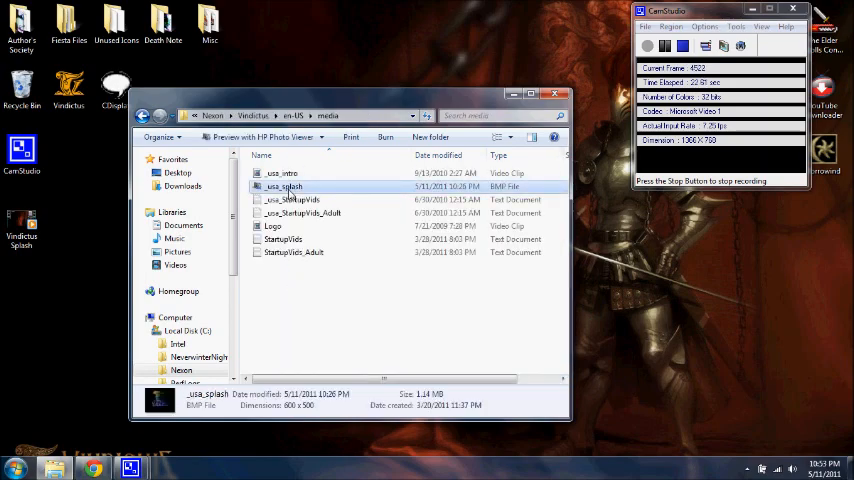
{"action": "double_click", "coordinate": [284, 186]}
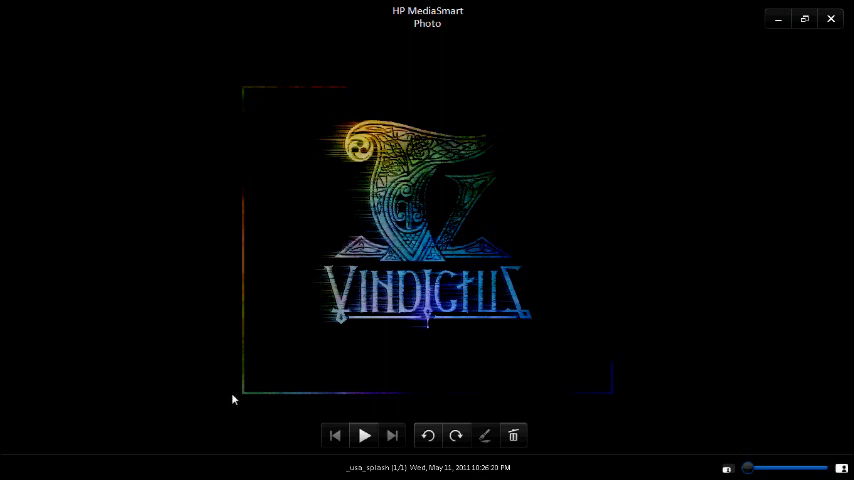
{"action": "mouse_move", "coordinate": [342, 166]}
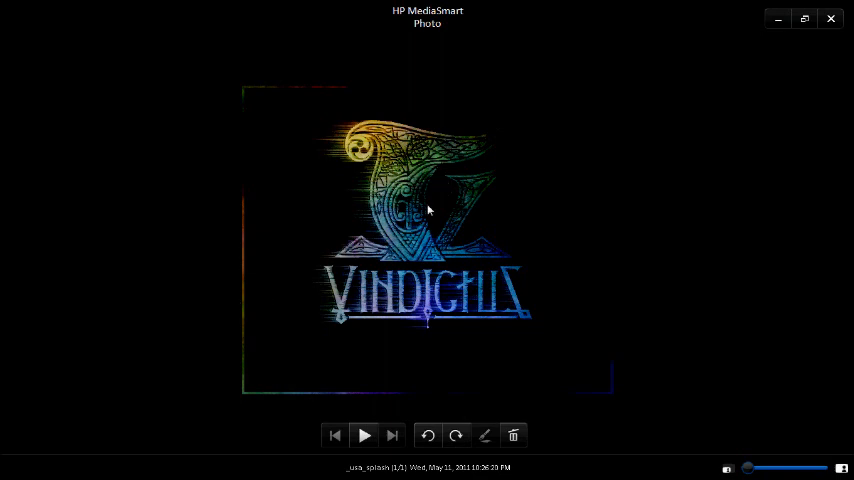
{"action": "mouse_move", "coordinate": [832, 18]}
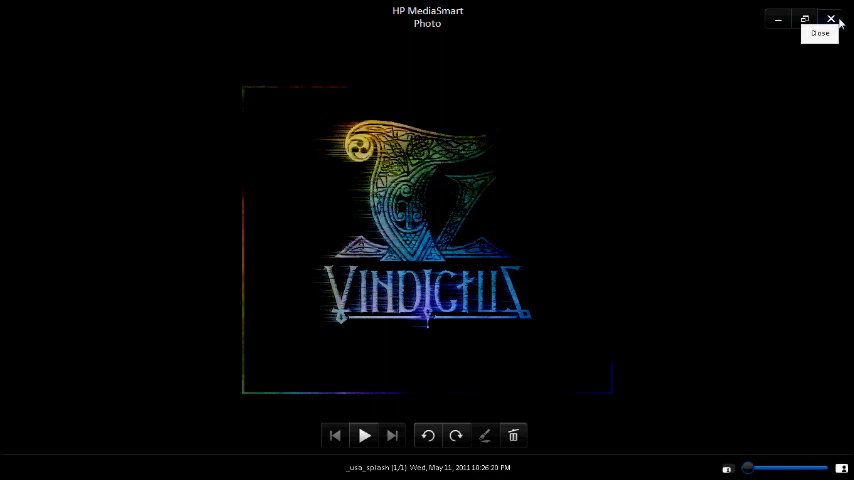
Close the photo viewer and reopen the splash image for another look
{"action": "left_click", "coordinate": [832, 20]}
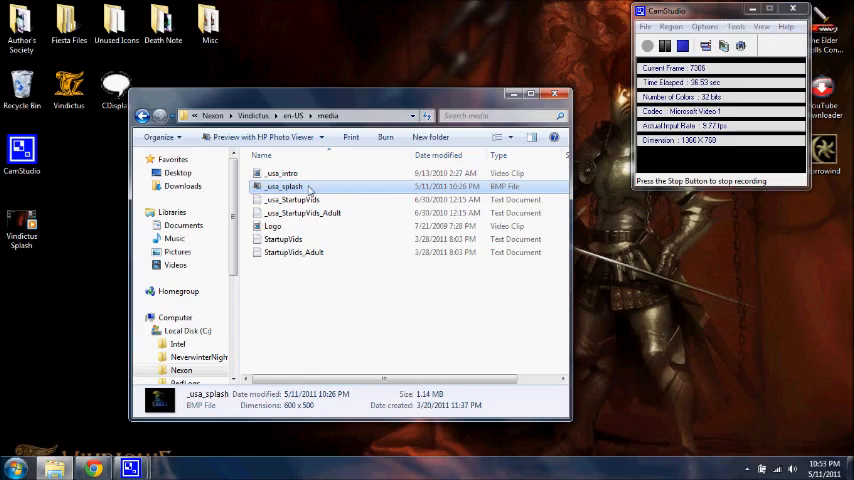
{"action": "double_click", "coordinate": [284, 186]}
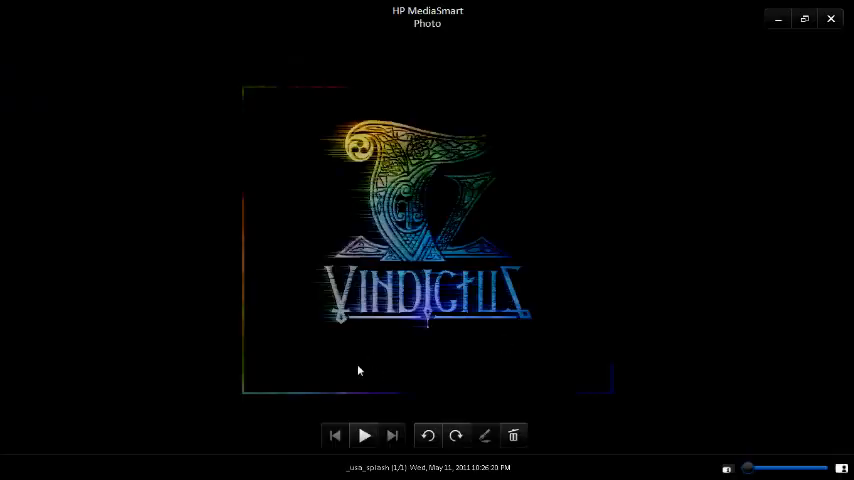
{"action": "mouse_move", "coordinate": [768, 132]}
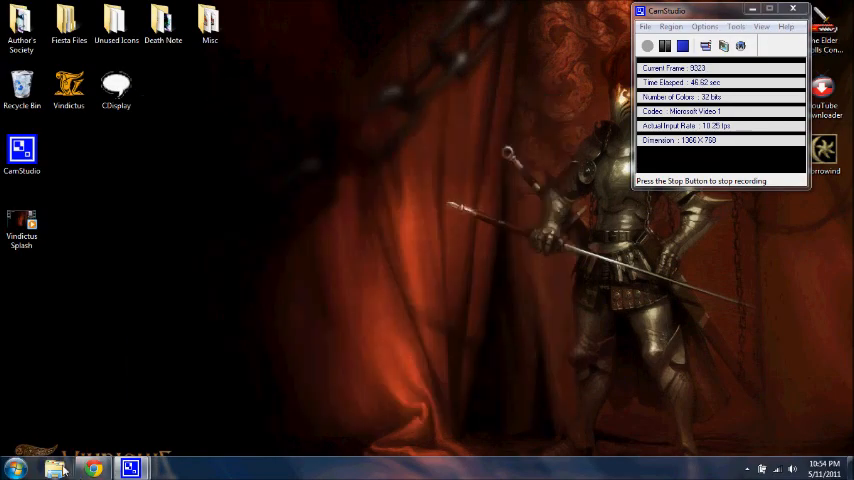
Browse C: > Nexon > Vindictus > en-US > media again in a new Explorer window
{"action": "left_click", "coordinate": [54, 468]}
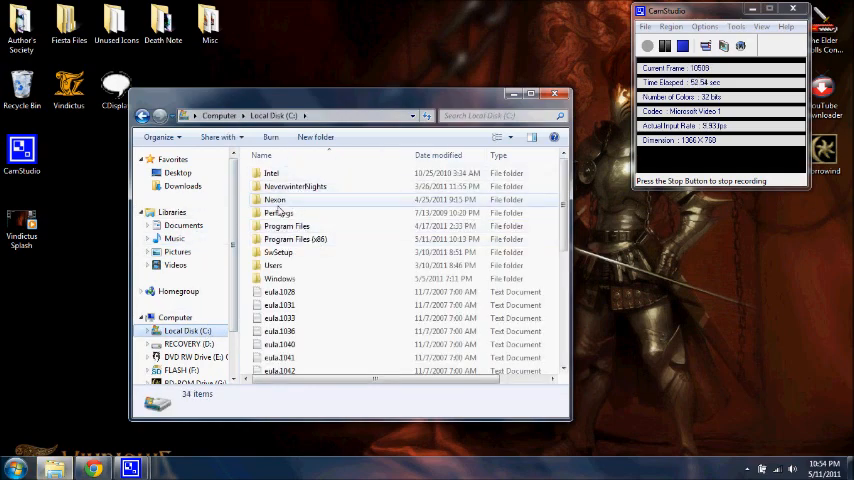
{"action": "mouse_move", "coordinate": [276, 200]}
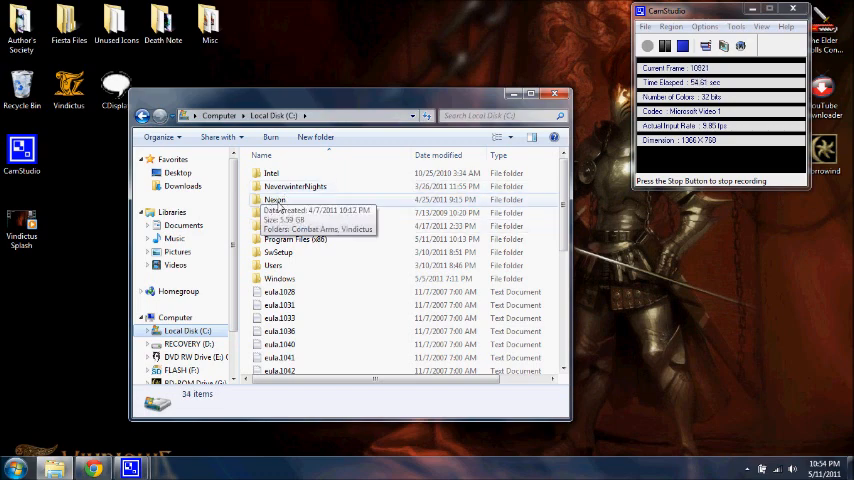
{"action": "left_click", "coordinate": [276, 200]}
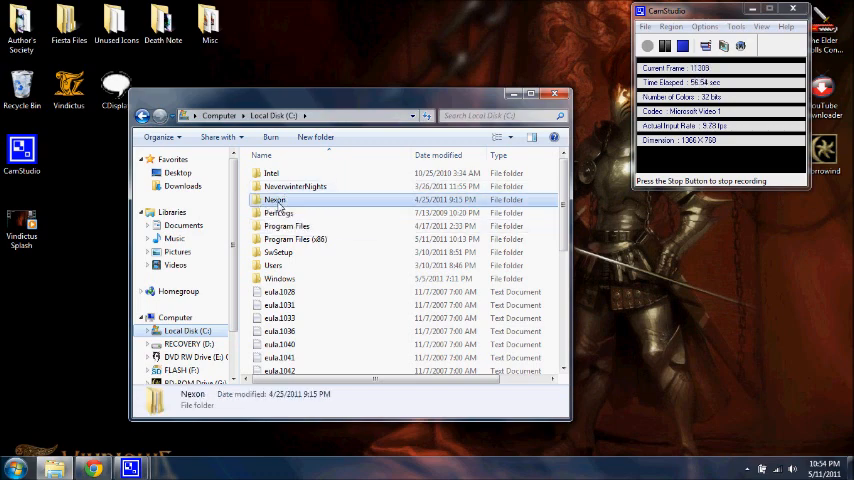
{"action": "double_click", "coordinate": [274, 200]}
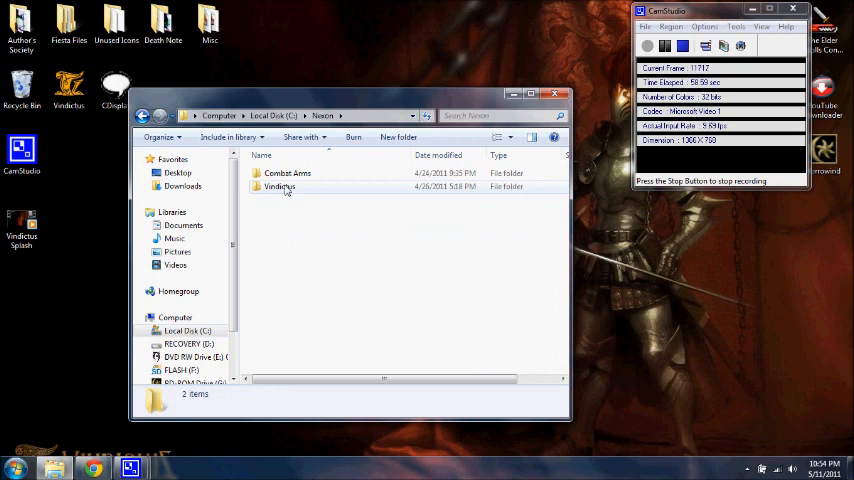
{"action": "mouse_move", "coordinate": [280, 188]}
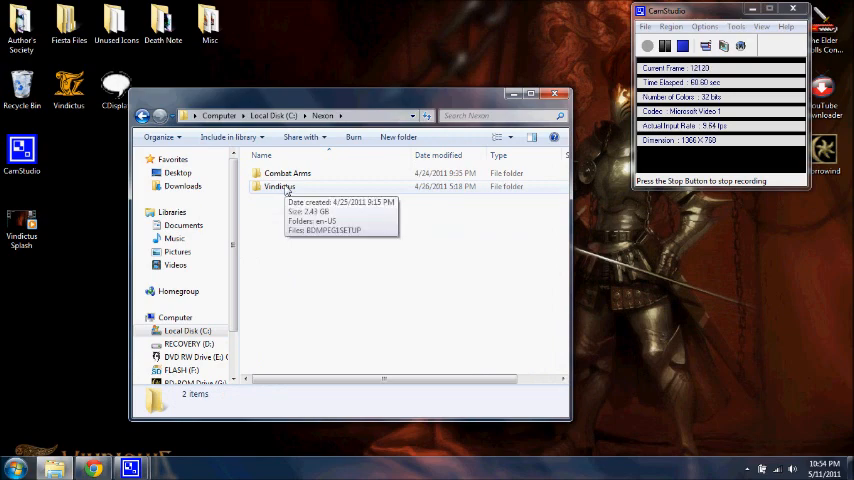
{"action": "left_click", "coordinate": [280, 188]}
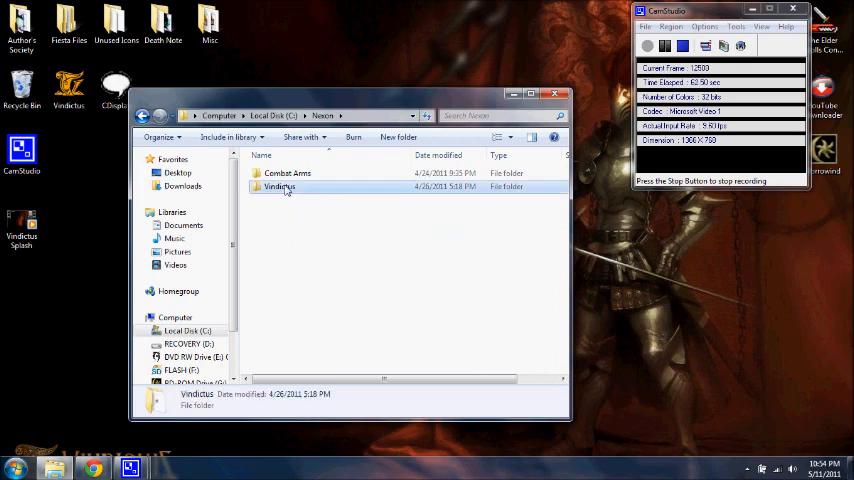
{"action": "double_click", "coordinate": [280, 188]}
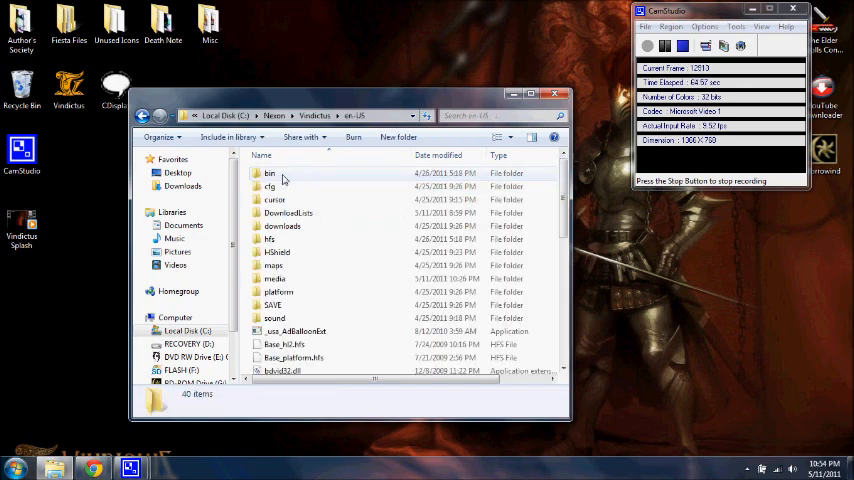
{"action": "double_click", "coordinate": [276, 278]}
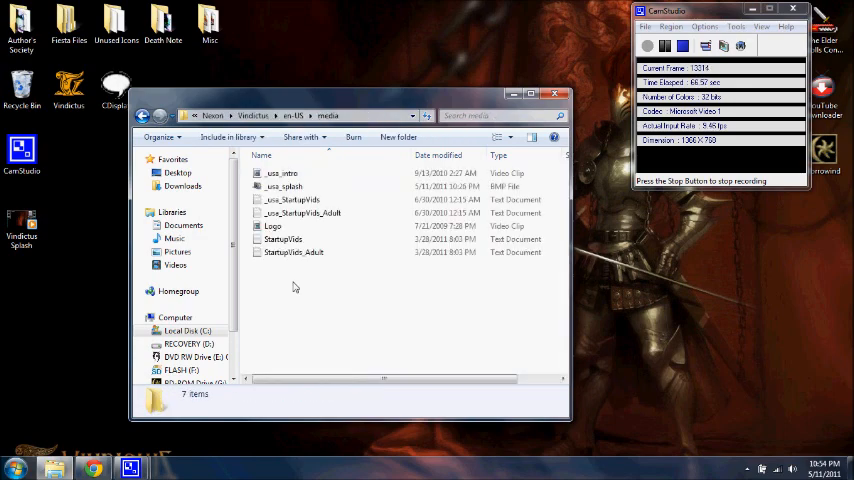
{"action": "mouse_move", "coordinate": [294, 252]}
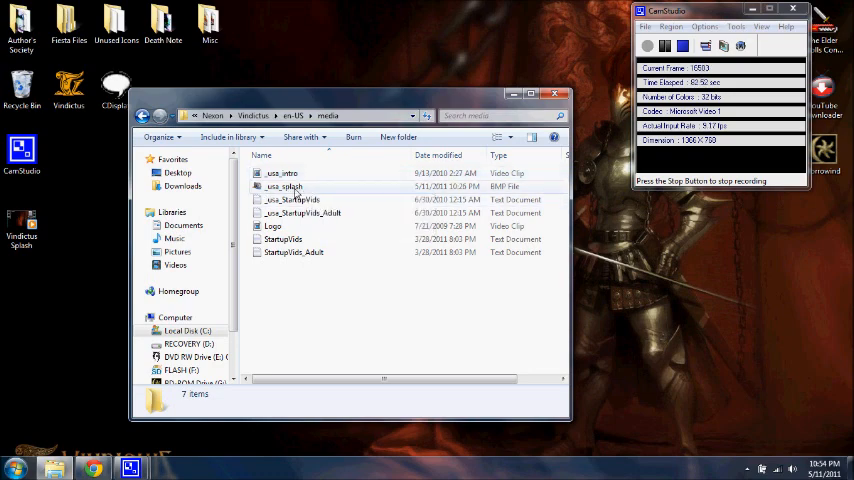
Bring up the _vss_splash file's context actions to edit it with GIMP
{"action": "right_click", "coordinate": [284, 186]}
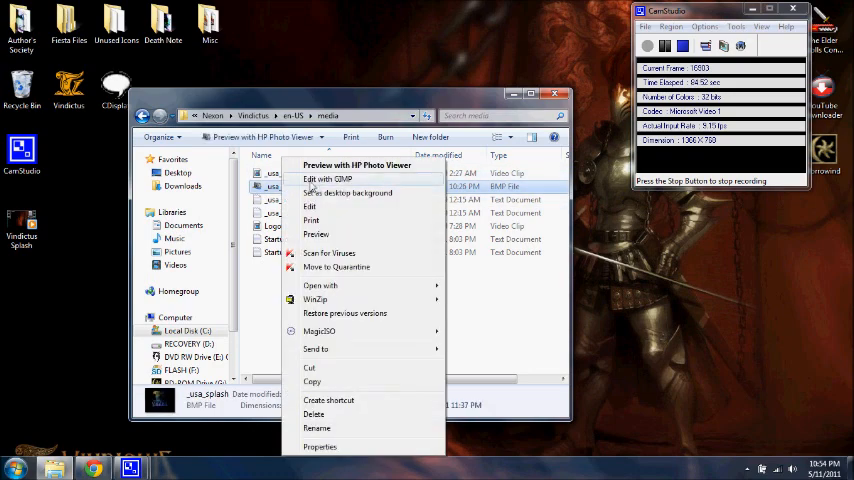
{"action": "mouse_move", "coordinate": [328, 180]}
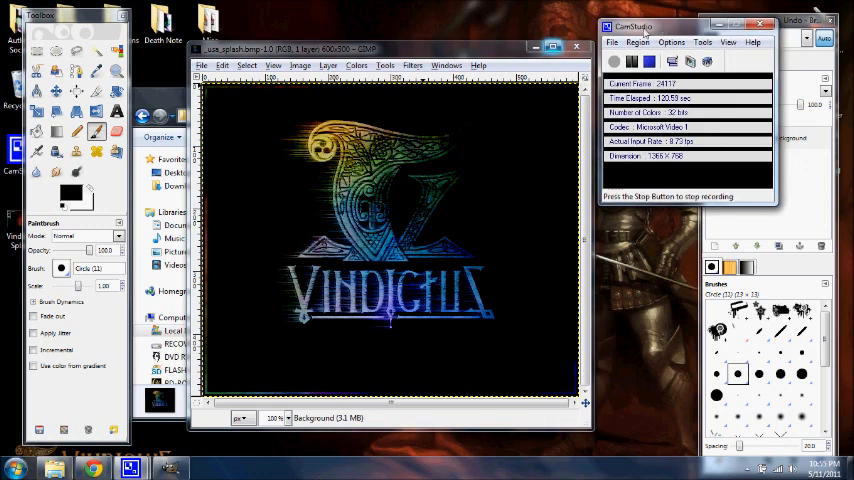
{"action": "mouse_move", "coordinate": [376, 104]}
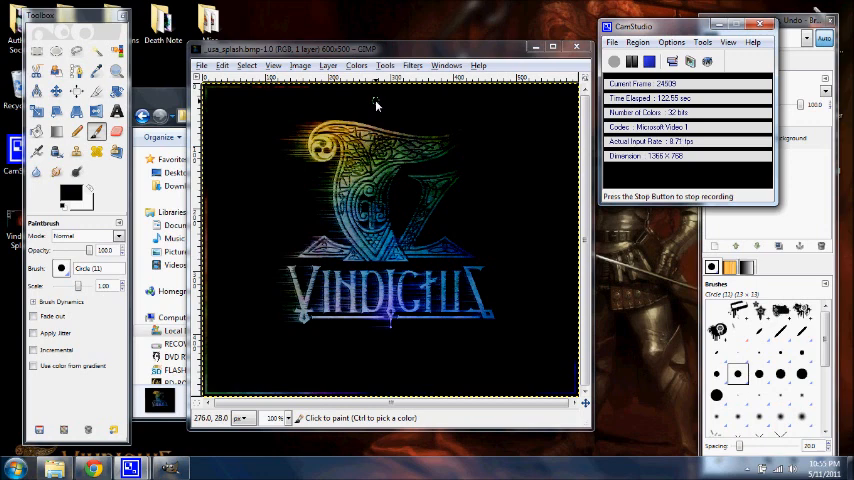
{"action": "mouse_move", "coordinate": [522, 208]}
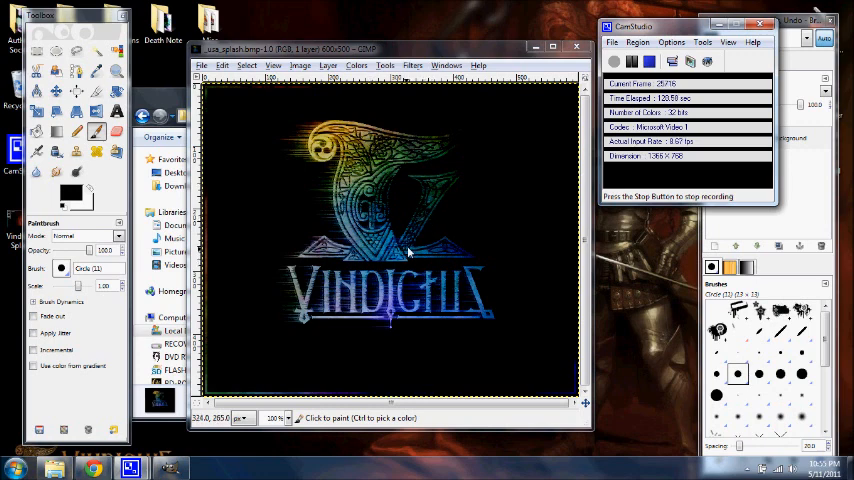
{"action": "mouse_move", "coordinate": [400, 240]}
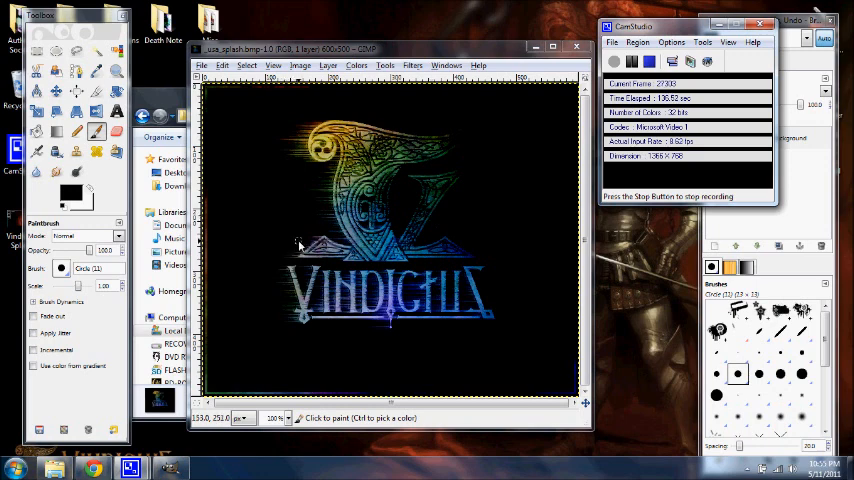
{"action": "mouse_move", "coordinate": [360, 196]}
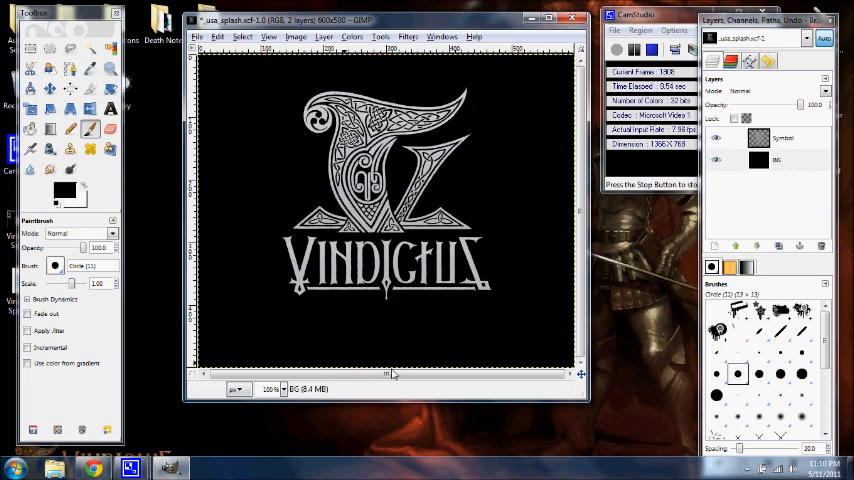
Create a new layer named Border above the logo layers
{"action": "left_click", "coordinate": [776, 160]}
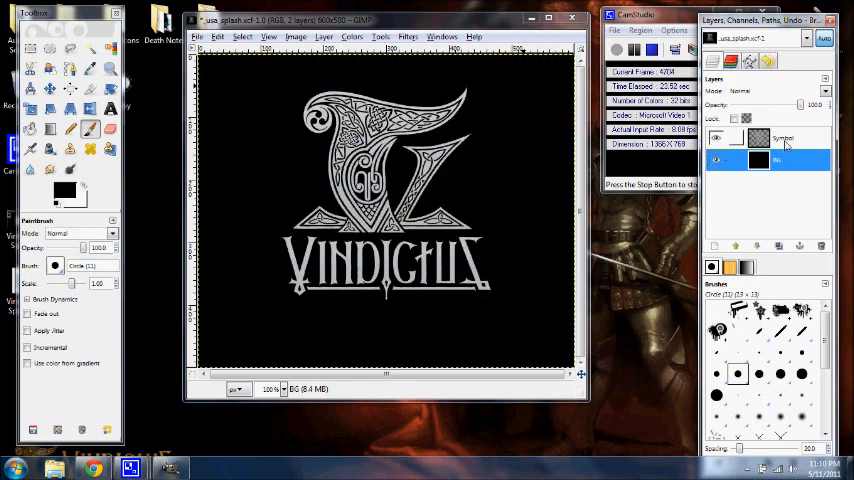
{"action": "left_click", "coordinate": [780, 138]}
{"action": "type", "text": "Border"}
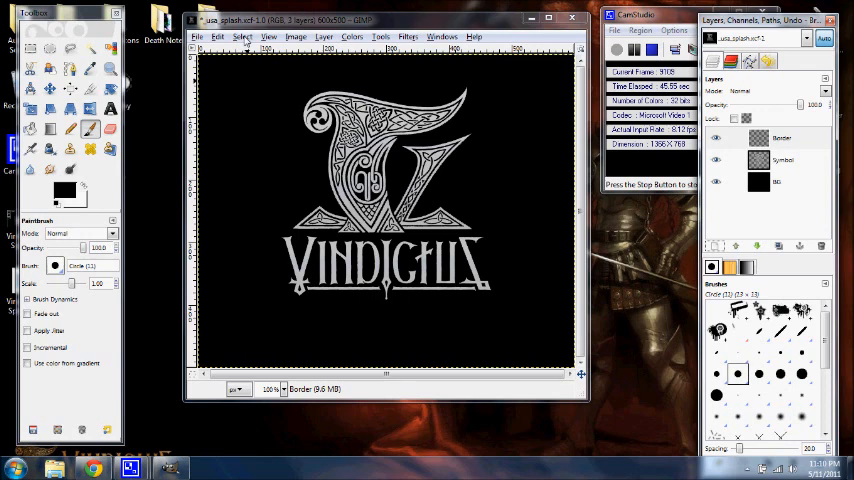
Select the whole canvas and shrink the selection inward from the edges
{"action": "left_click", "coordinate": [242, 36]}
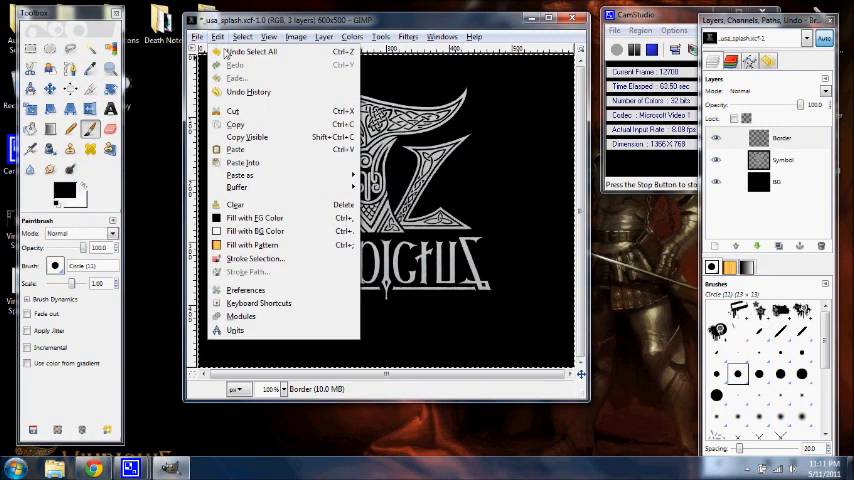
{"action": "mouse_move", "coordinate": [256, 258]}
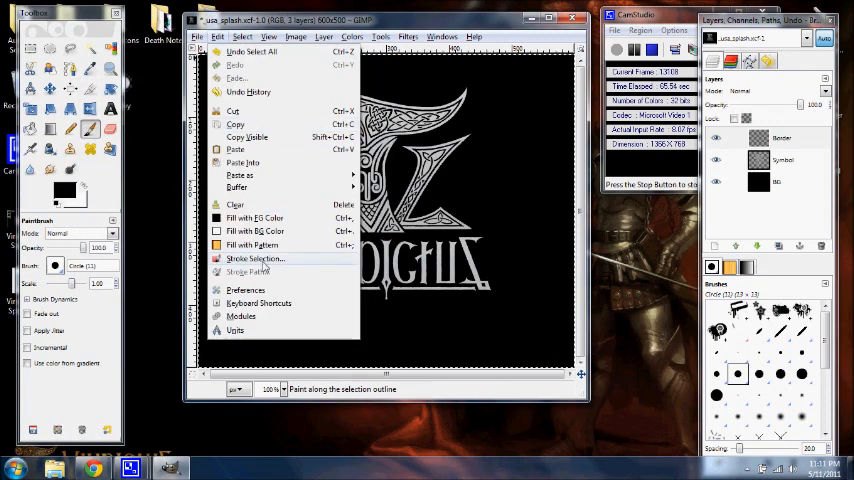
{"action": "left_click", "coordinate": [254, 258]}
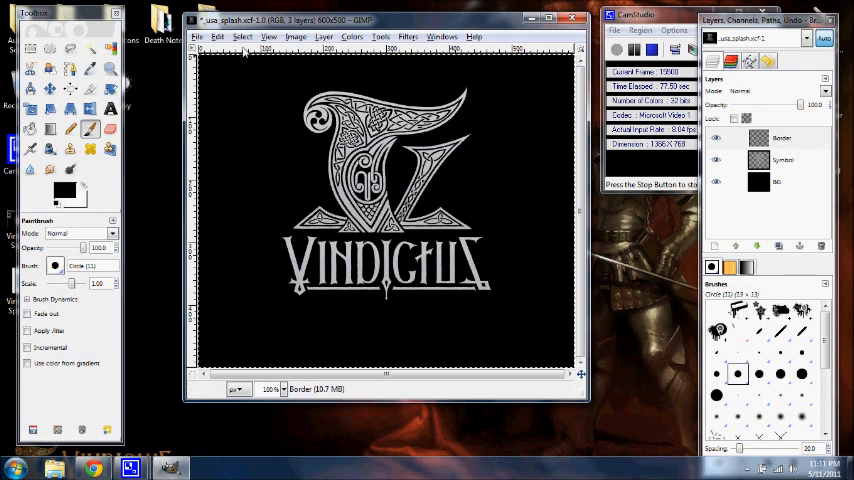
{"action": "left_click", "coordinate": [242, 36]}
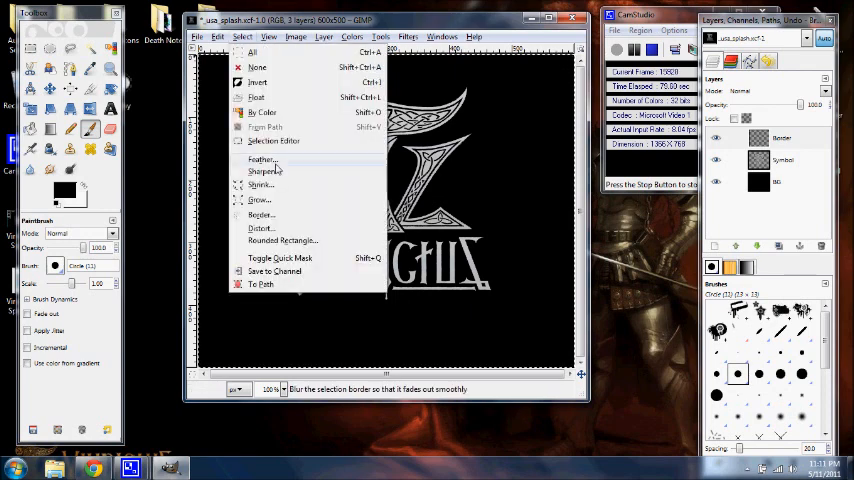
{"action": "mouse_move", "coordinate": [258, 200]}
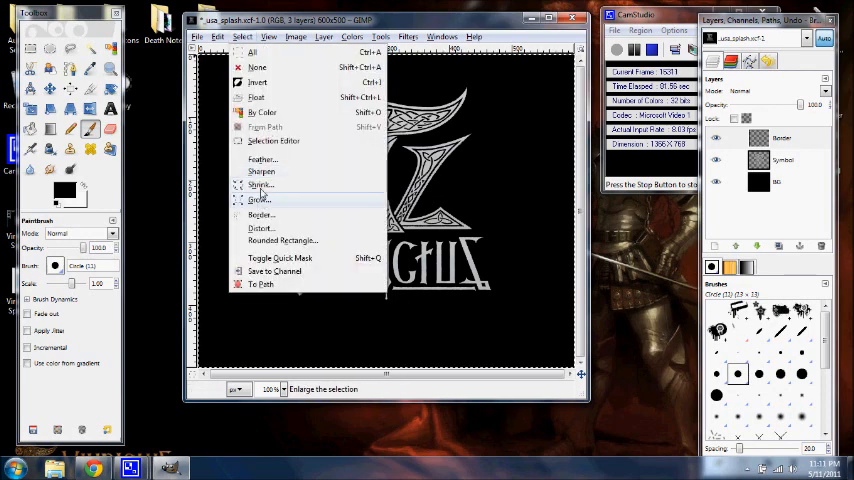
{"action": "left_click", "coordinate": [258, 198]}
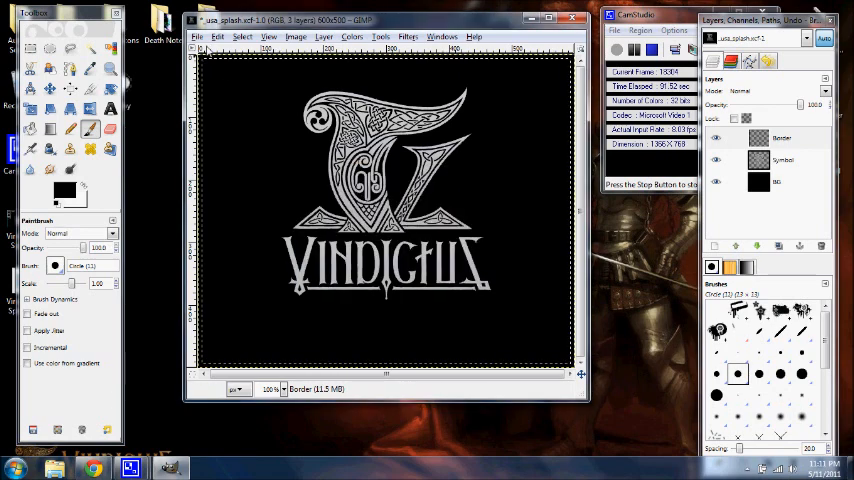
Set the foreground colour to a grey shade
{"action": "left_click", "coordinate": [64, 190]}
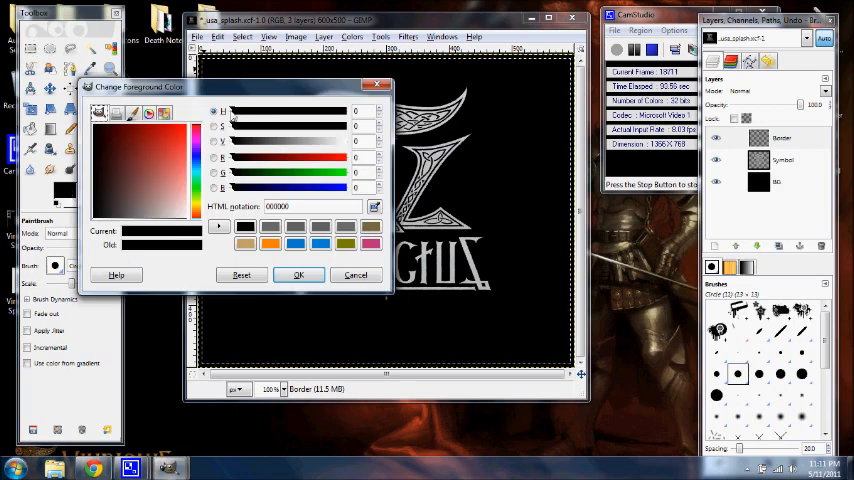
{"action": "left_click", "coordinate": [270, 232]}
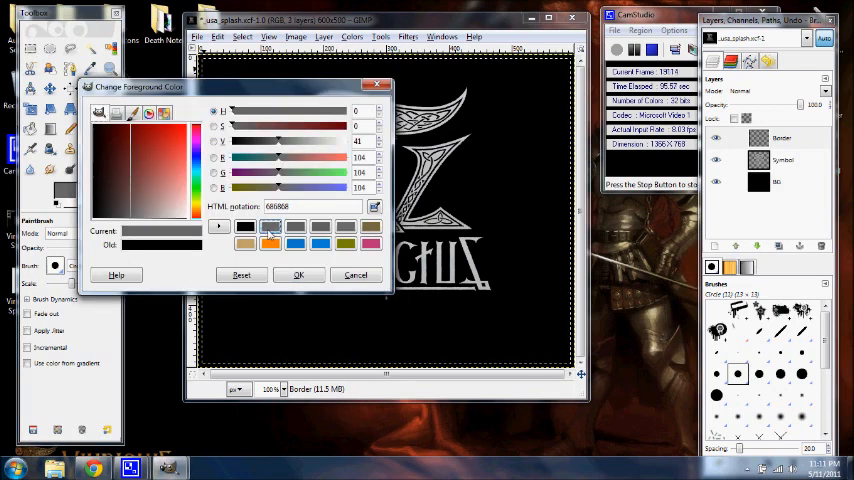
{"action": "left_click", "coordinate": [304, 206]}
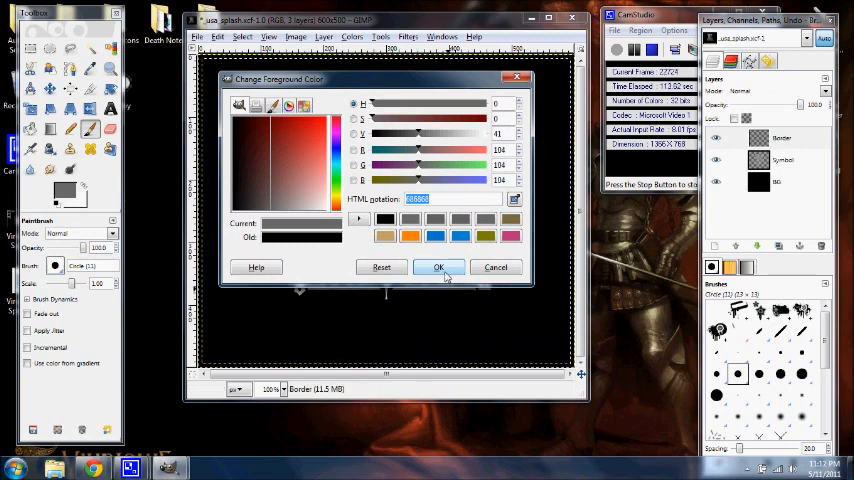
{"action": "left_click", "coordinate": [216, 36]}
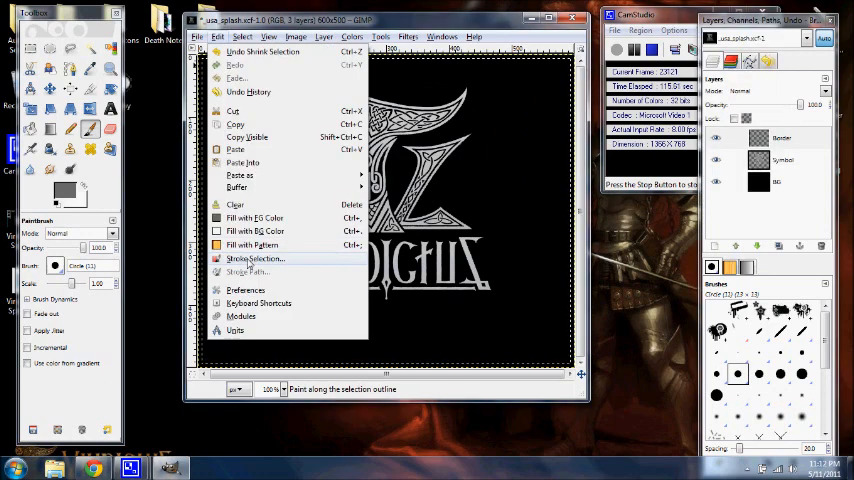
Stroke the shrunken selection with the grey to frame the logo
{"action": "left_click", "coordinate": [256, 258]}
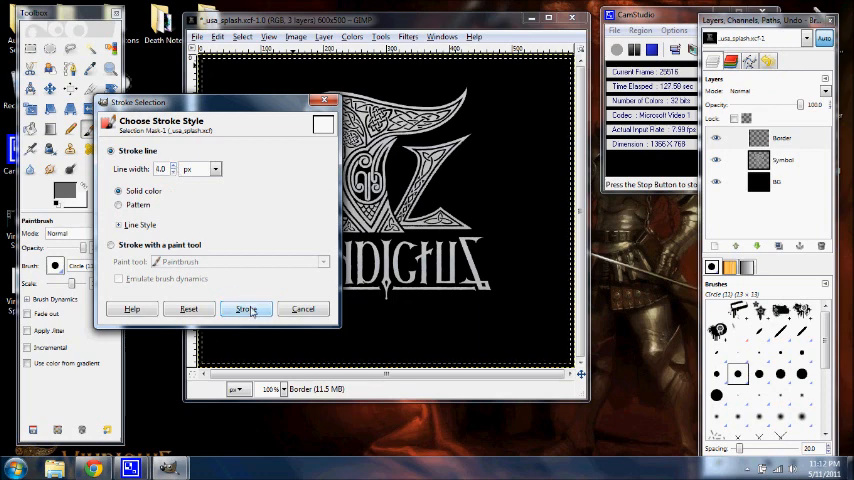
{"action": "left_click", "coordinate": [246, 308]}
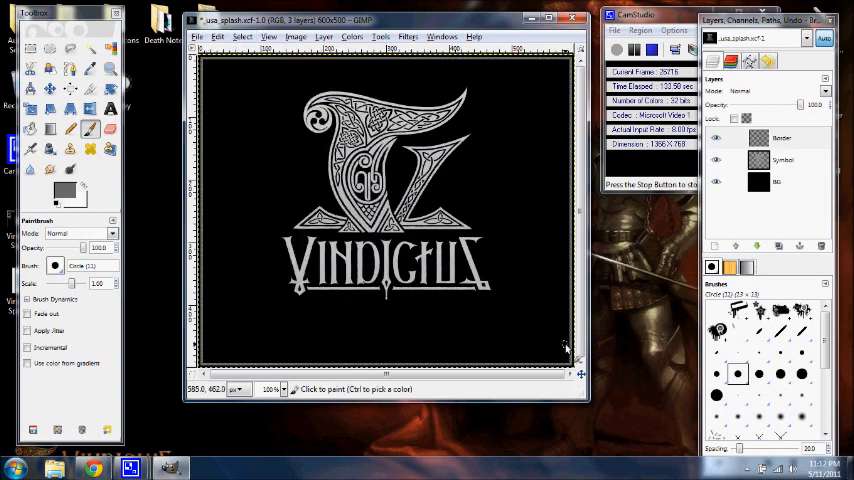
Create a new layer named Plasma
{"action": "left_click", "coordinate": [782, 138]}
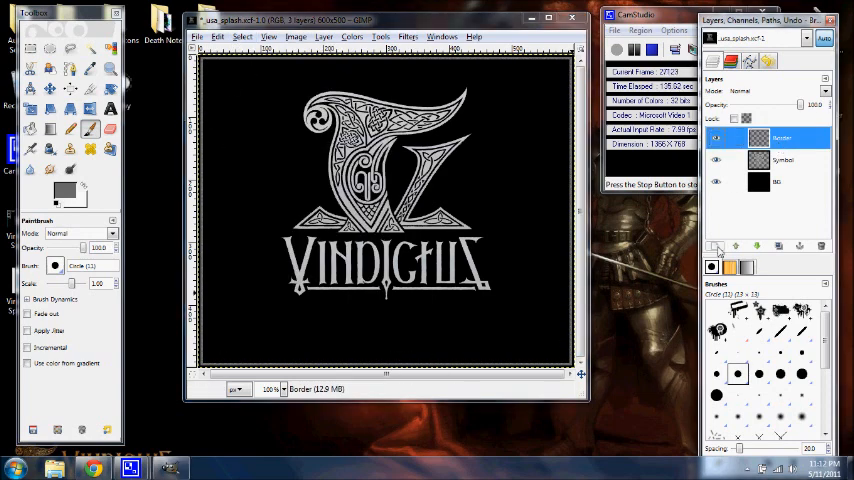
{"action": "left_click", "coordinate": [714, 246]}
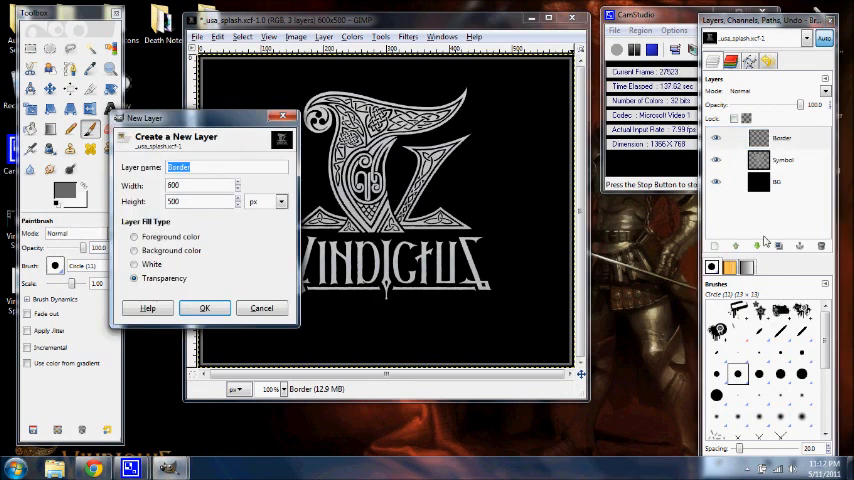
{"action": "type", "text": "Plasm"}
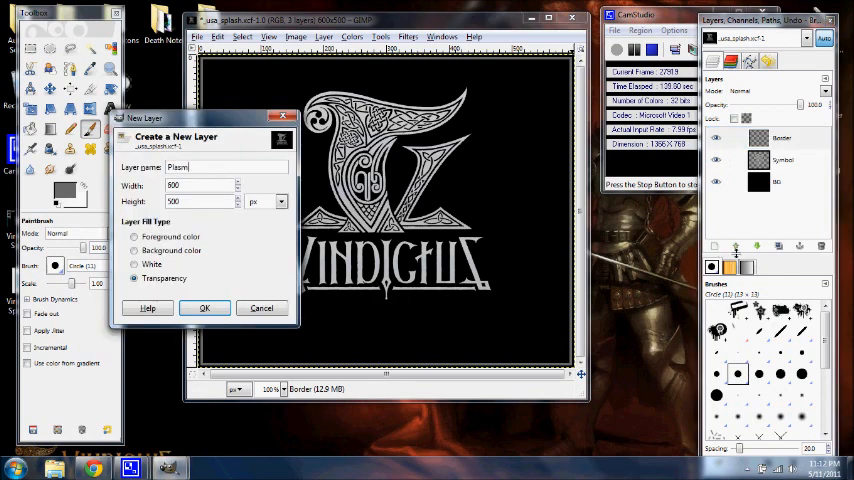
{"action": "left_click", "coordinate": [204, 308]}
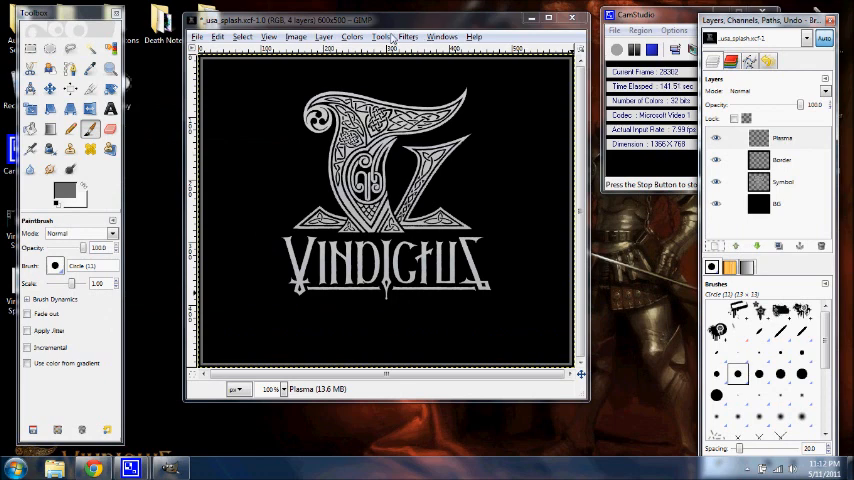
Render a plasma cloud pattern with a fresh random seed onto the Plasma layer
{"action": "left_click", "coordinate": [406, 36]}
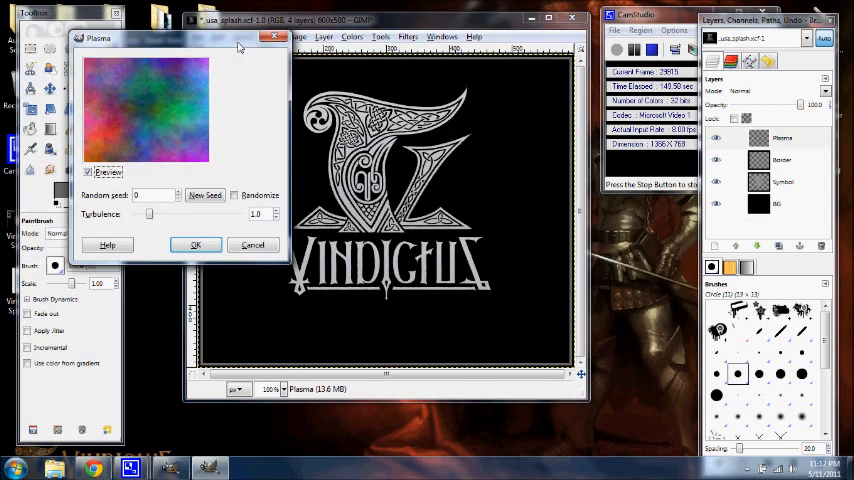
{"action": "left_click", "coordinate": [348, 212]}
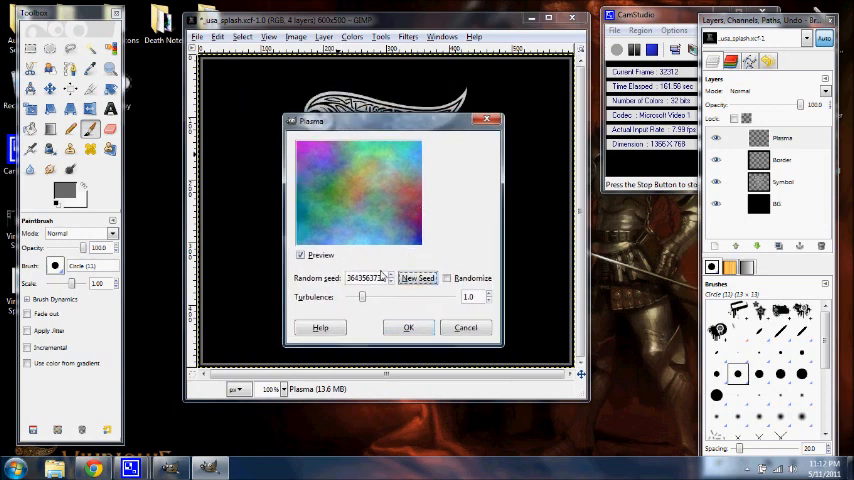
{"action": "left_click", "coordinate": [416, 278]}
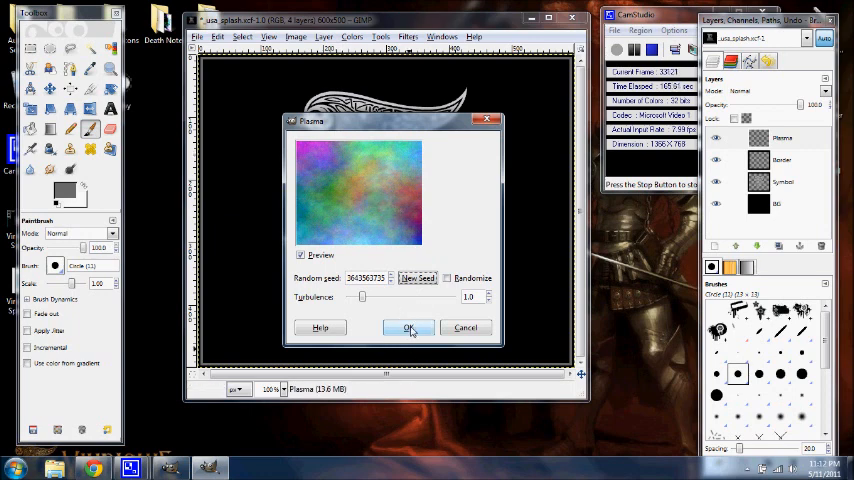
{"action": "left_click", "coordinate": [408, 328]}
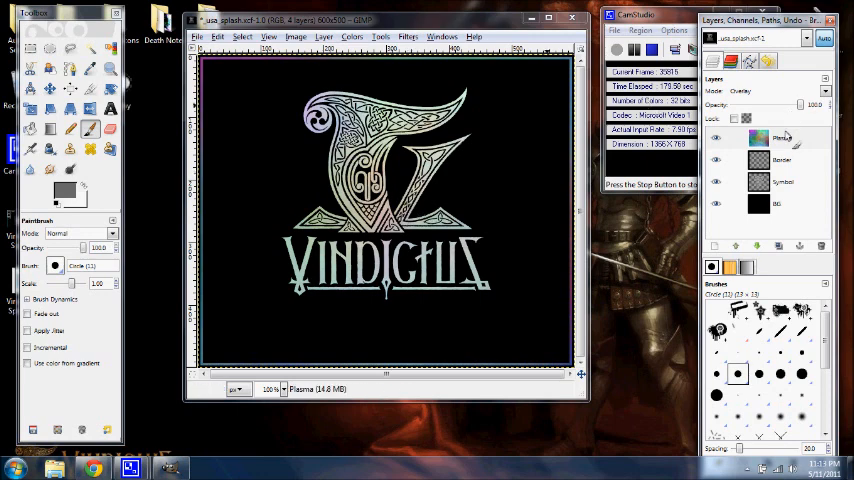
Set the Plasma layer to Overlay mode and duplicate it
{"action": "left_click", "coordinate": [782, 138]}
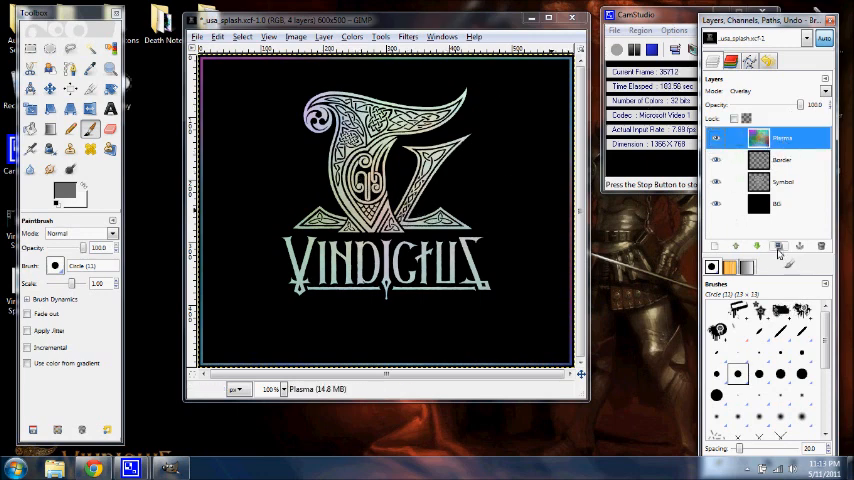
{"action": "left_click", "coordinate": [756, 246]}
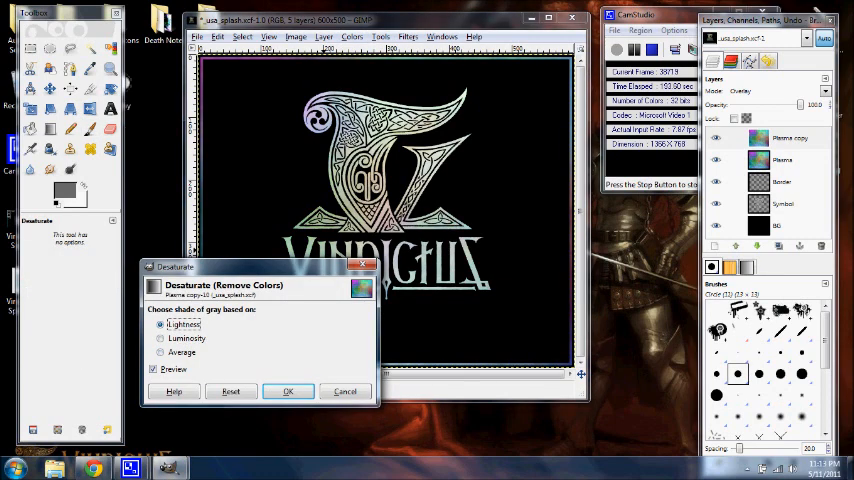
Desaturate the Plasma copy to grey and make the Symbol copy layer active
{"action": "left_click", "coordinate": [288, 392]}
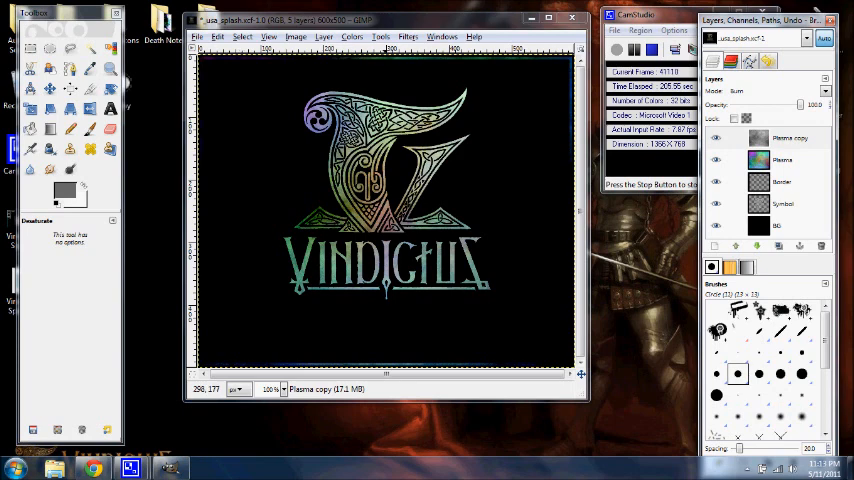
{"action": "left_click", "coordinate": [782, 204]}
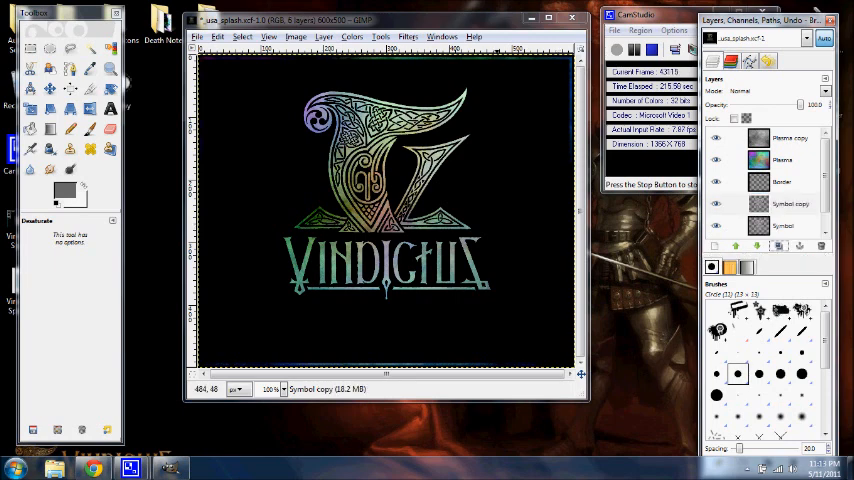
Apply the Wind distortion to the Symbol copy layer with Direction Right and Edge Affected Both
{"action": "left_click", "coordinate": [406, 36]}
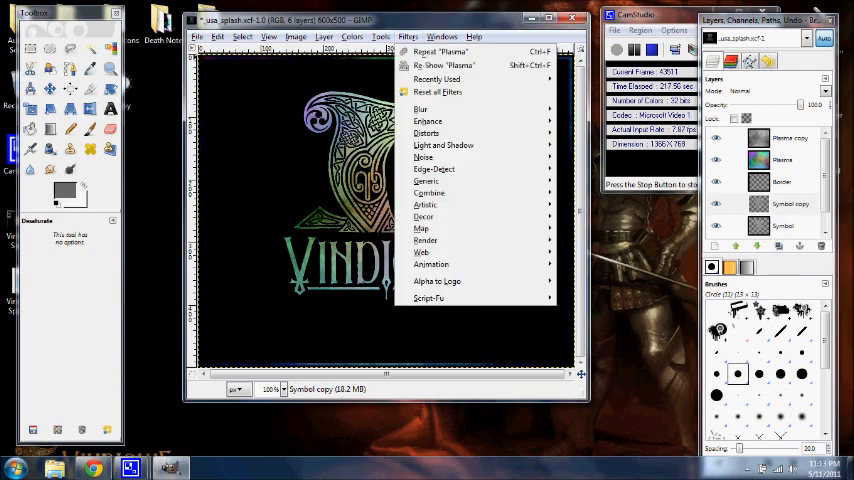
{"action": "left_click", "coordinate": [426, 132]}
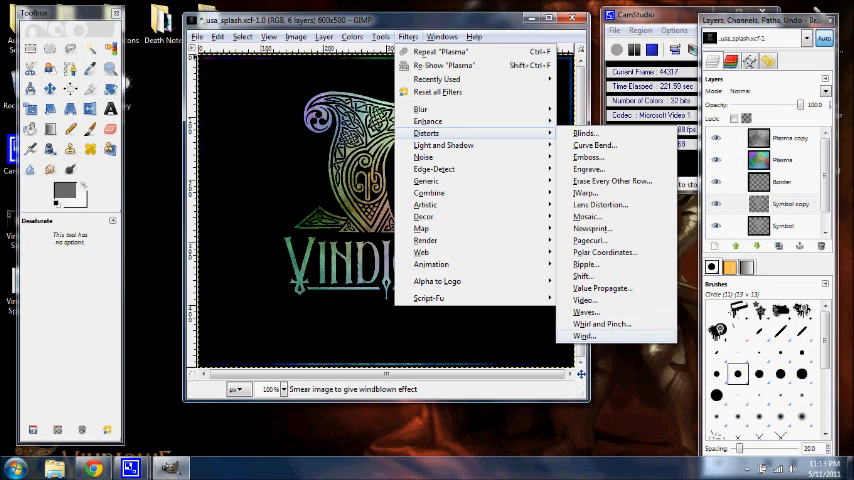
{"action": "mouse_move", "coordinate": [586, 216]}
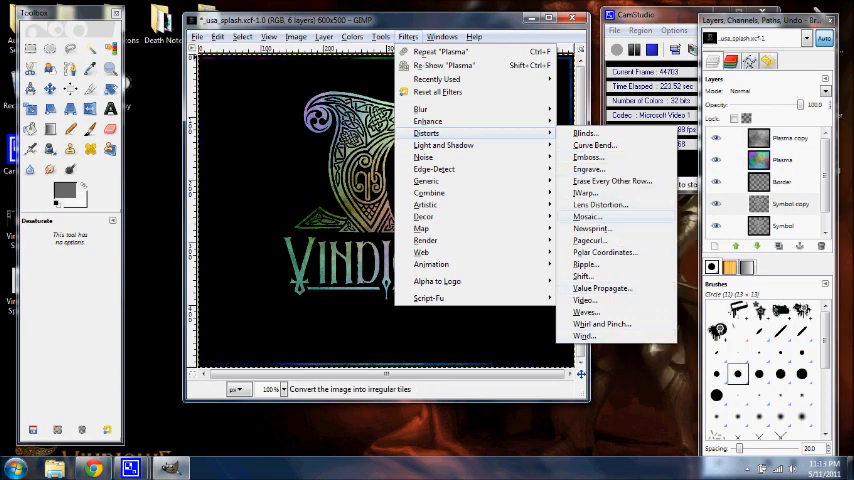
{"action": "mouse_move", "coordinate": [592, 144]}
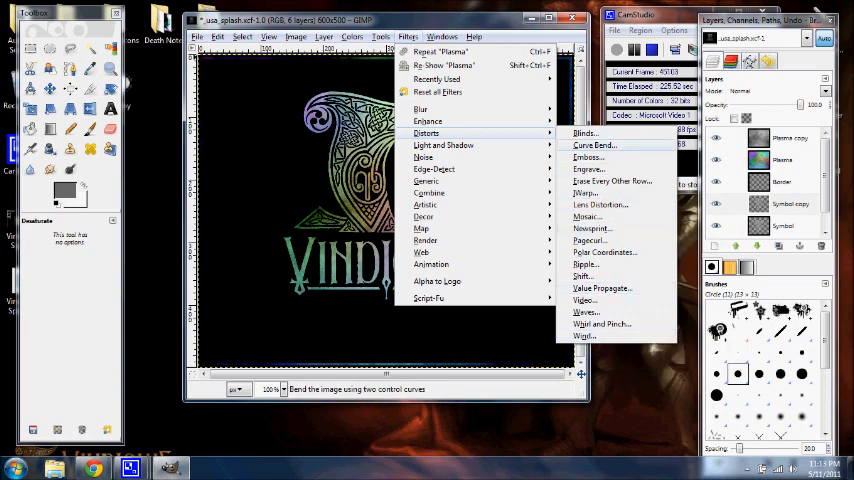
{"action": "left_click", "coordinate": [586, 324]}
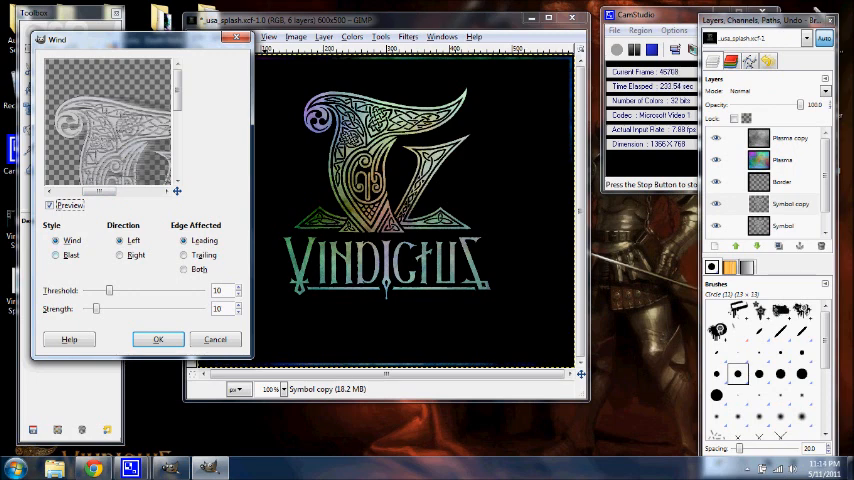
{"action": "left_click", "coordinate": [118, 256]}
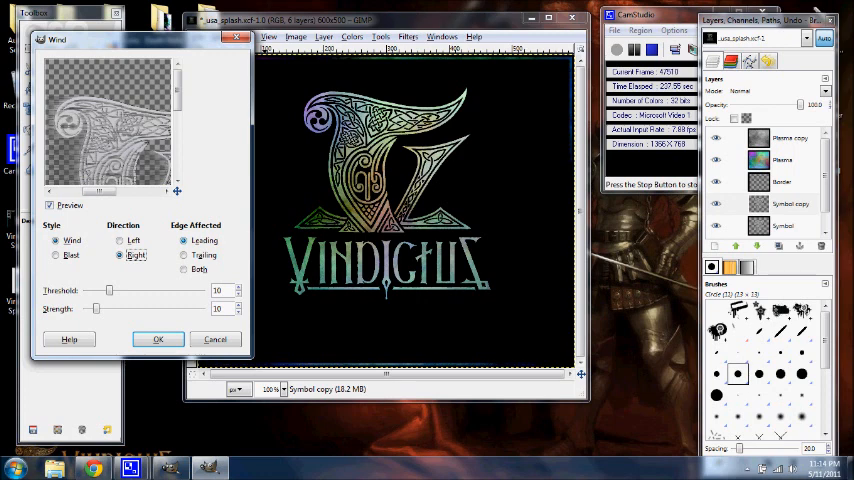
{"action": "left_click", "coordinate": [184, 256]}
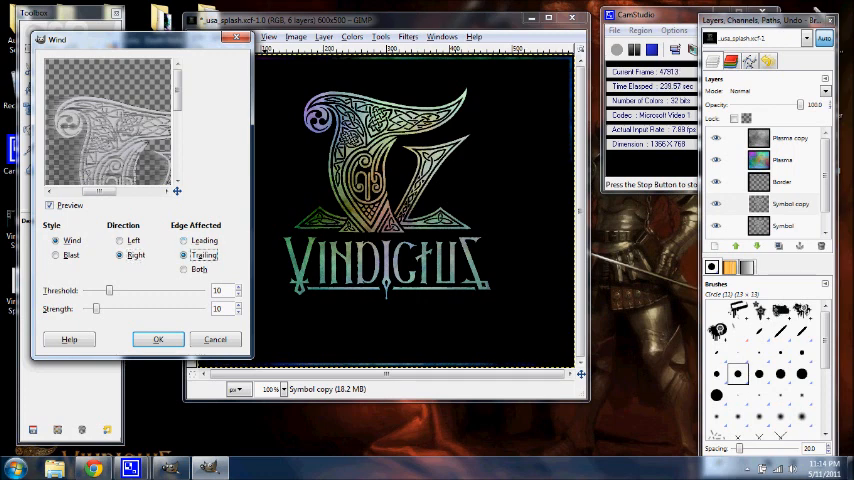
{"action": "left_click", "coordinate": [184, 268]}
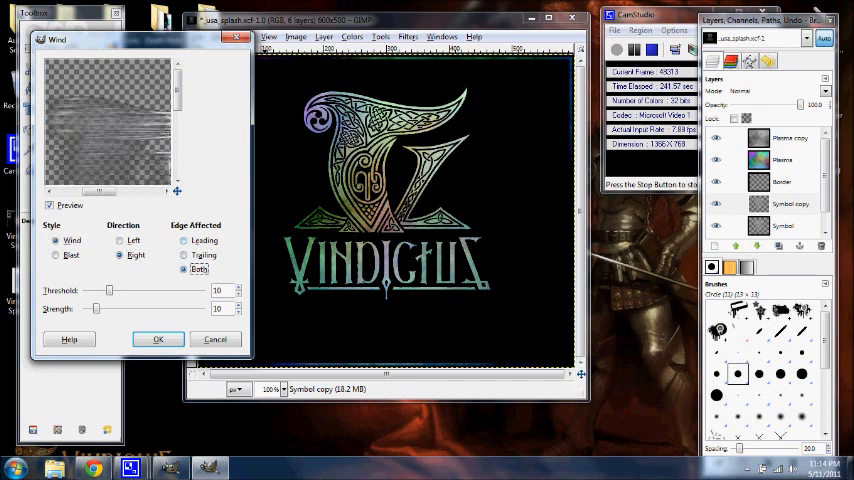
{"action": "left_click", "coordinate": [184, 240]}
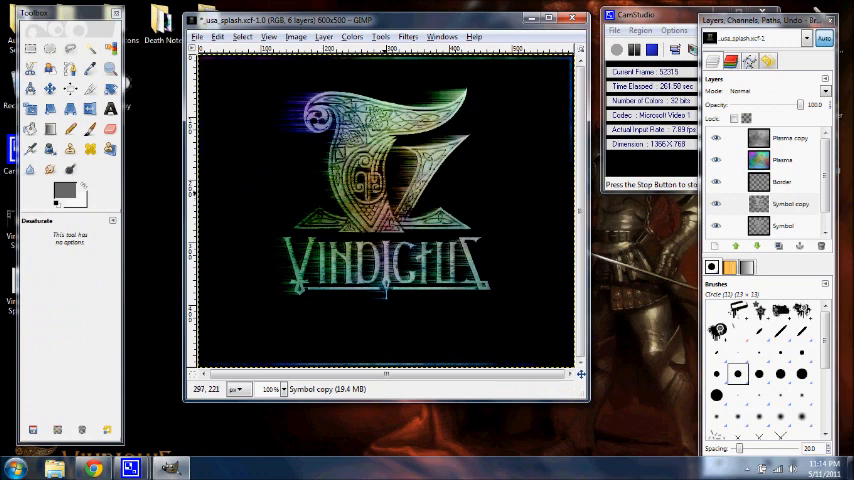
{"action": "left_click", "coordinate": [790, 204]}
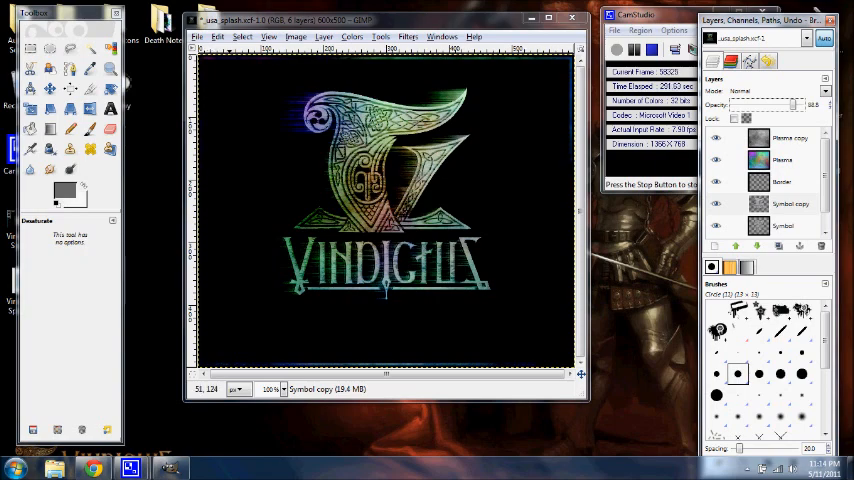
Save the logo as _usa_splash.bmp in the Desktop folder via Save As
{"action": "left_click", "coordinate": [196, 36]}
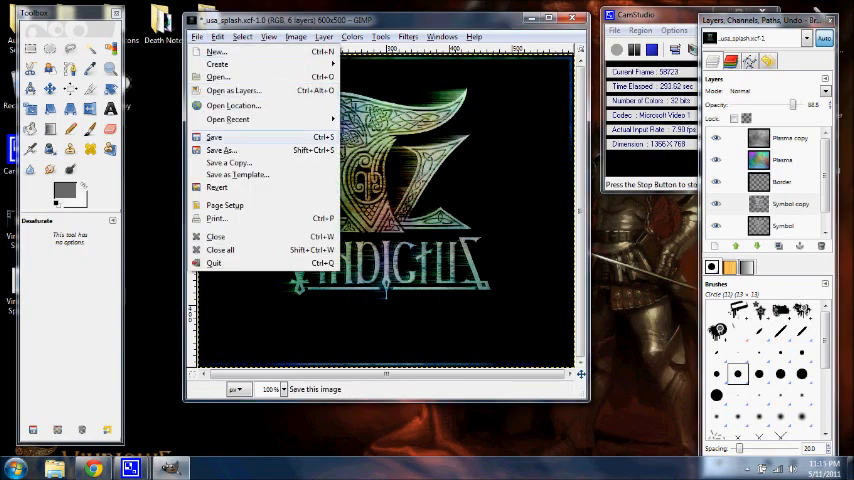
{"action": "left_click", "coordinate": [220, 150]}
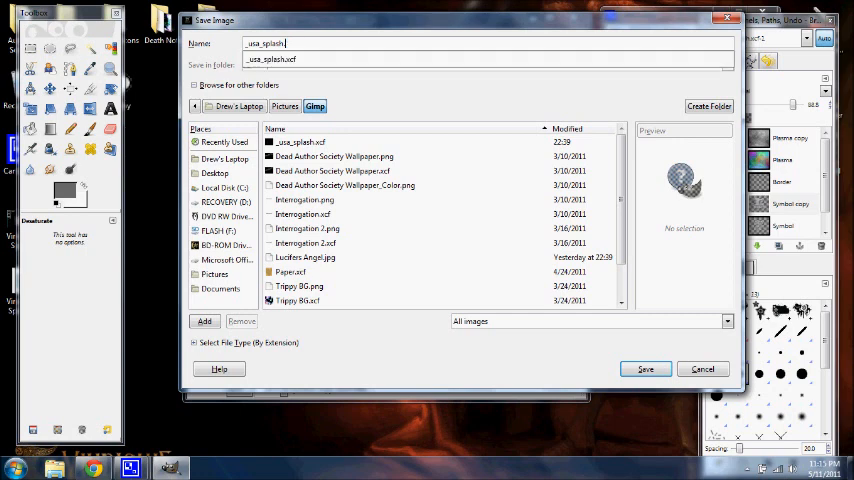
{"action": "type", "text": "bmp"}
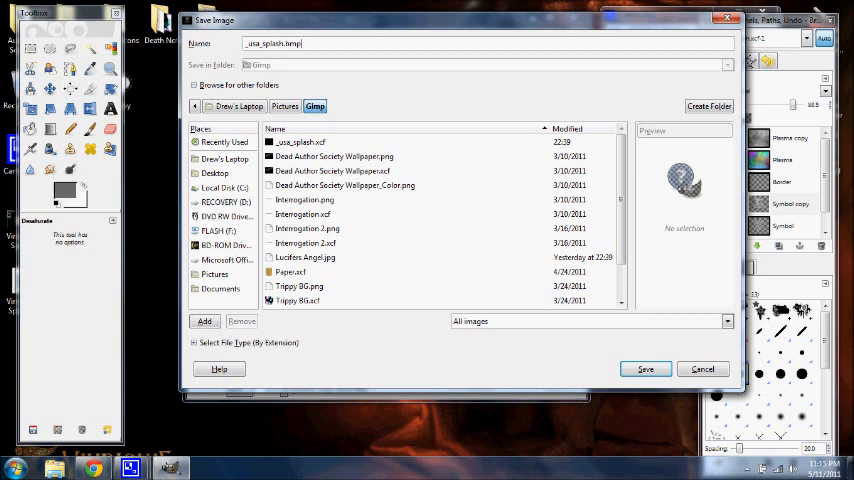
{"action": "left_click", "coordinate": [216, 172]}
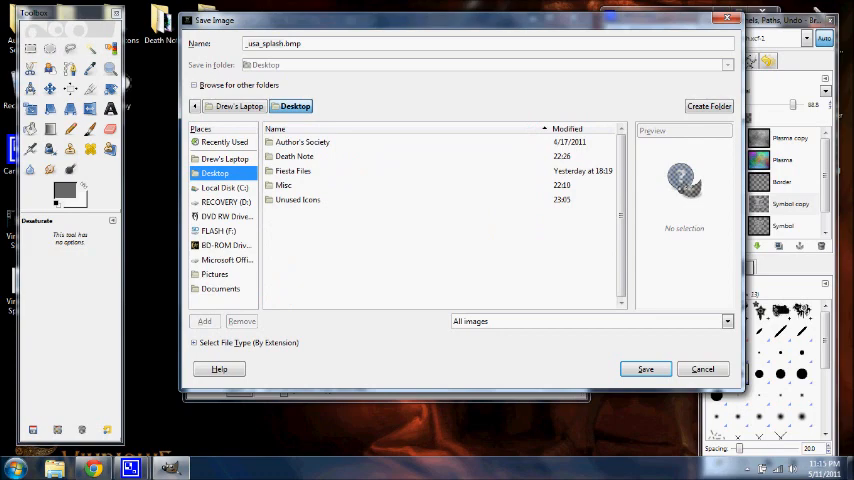
{"action": "left_click", "coordinate": [644, 368]}
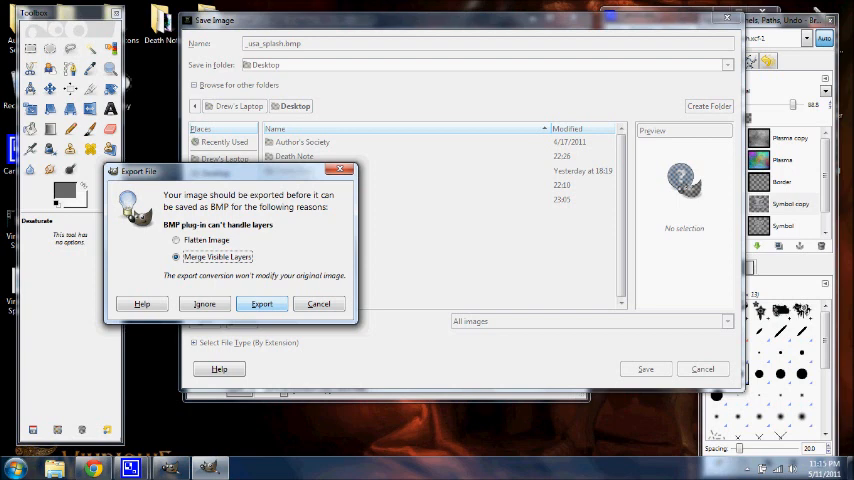
Export the BMP with Merge Visible Layers and confirm the Save as BMP settings
{"action": "left_click", "coordinate": [262, 304]}
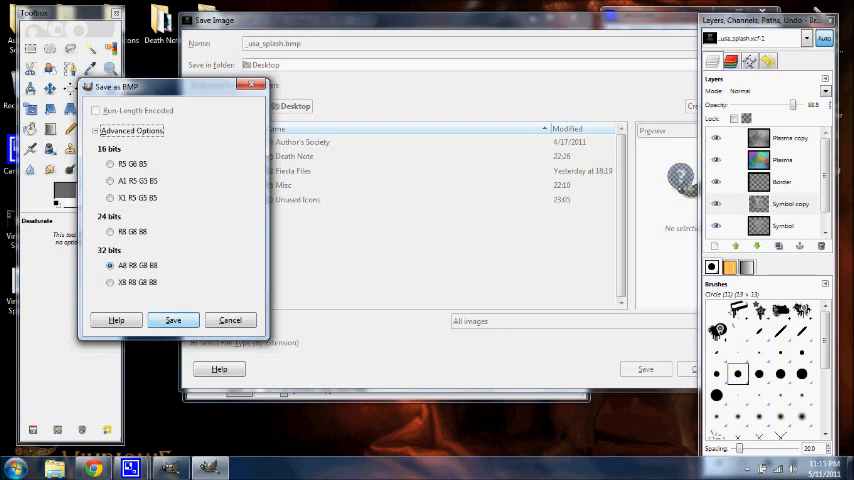
{"action": "left_click", "coordinate": [172, 320]}
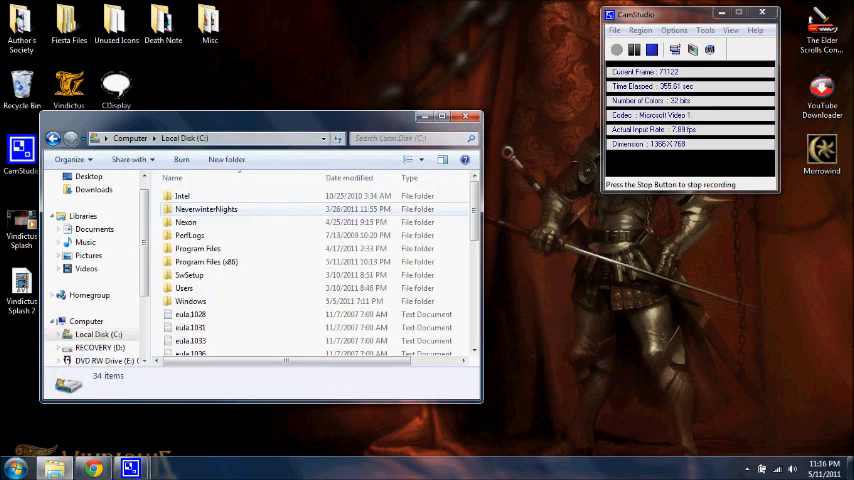
Open the Nexon folder on C: and the Vindictus game folder inside it
{"action": "double_click", "coordinate": [184, 220]}
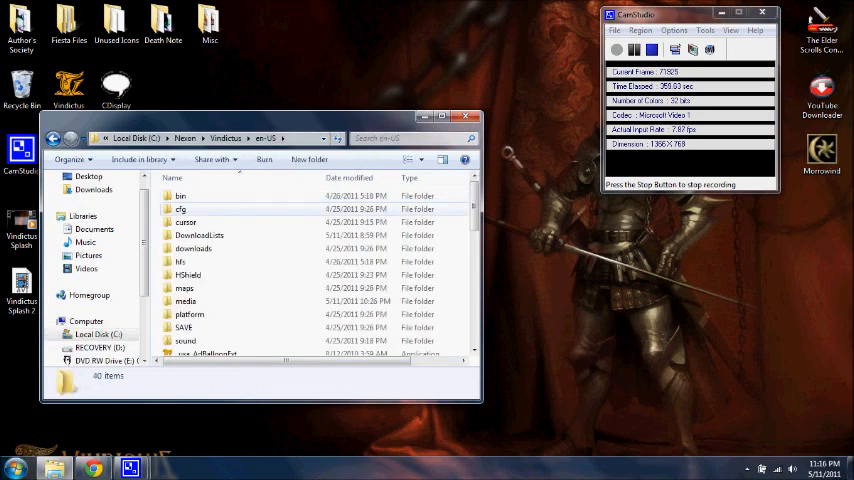
{"action": "double_click", "coordinate": [184, 300]}
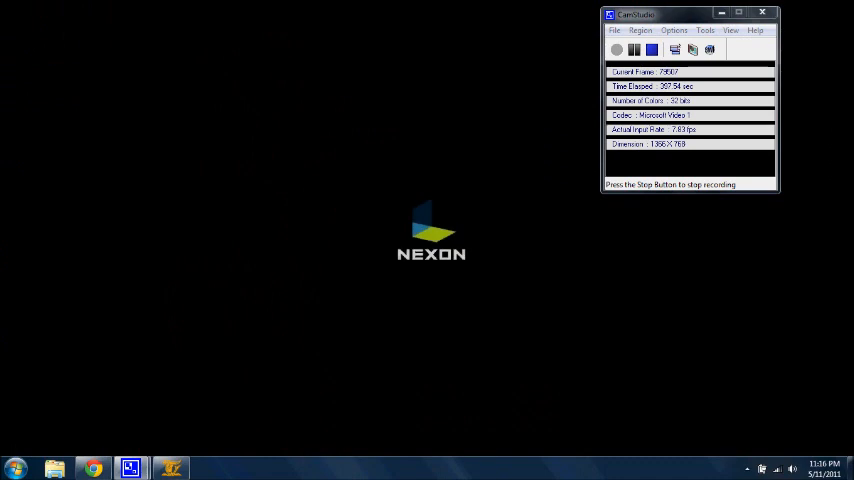
Bring up the taskbar jump list for the loading Vindictus window
{"action": "right_click", "coordinate": [170, 468]}
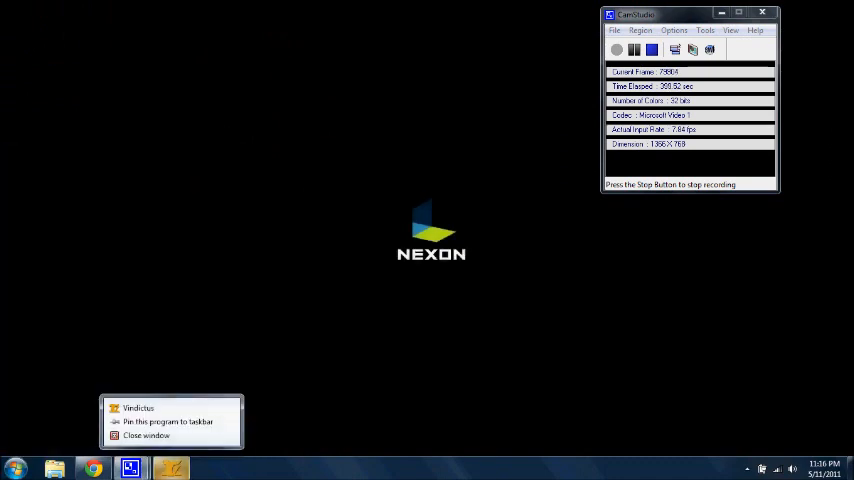